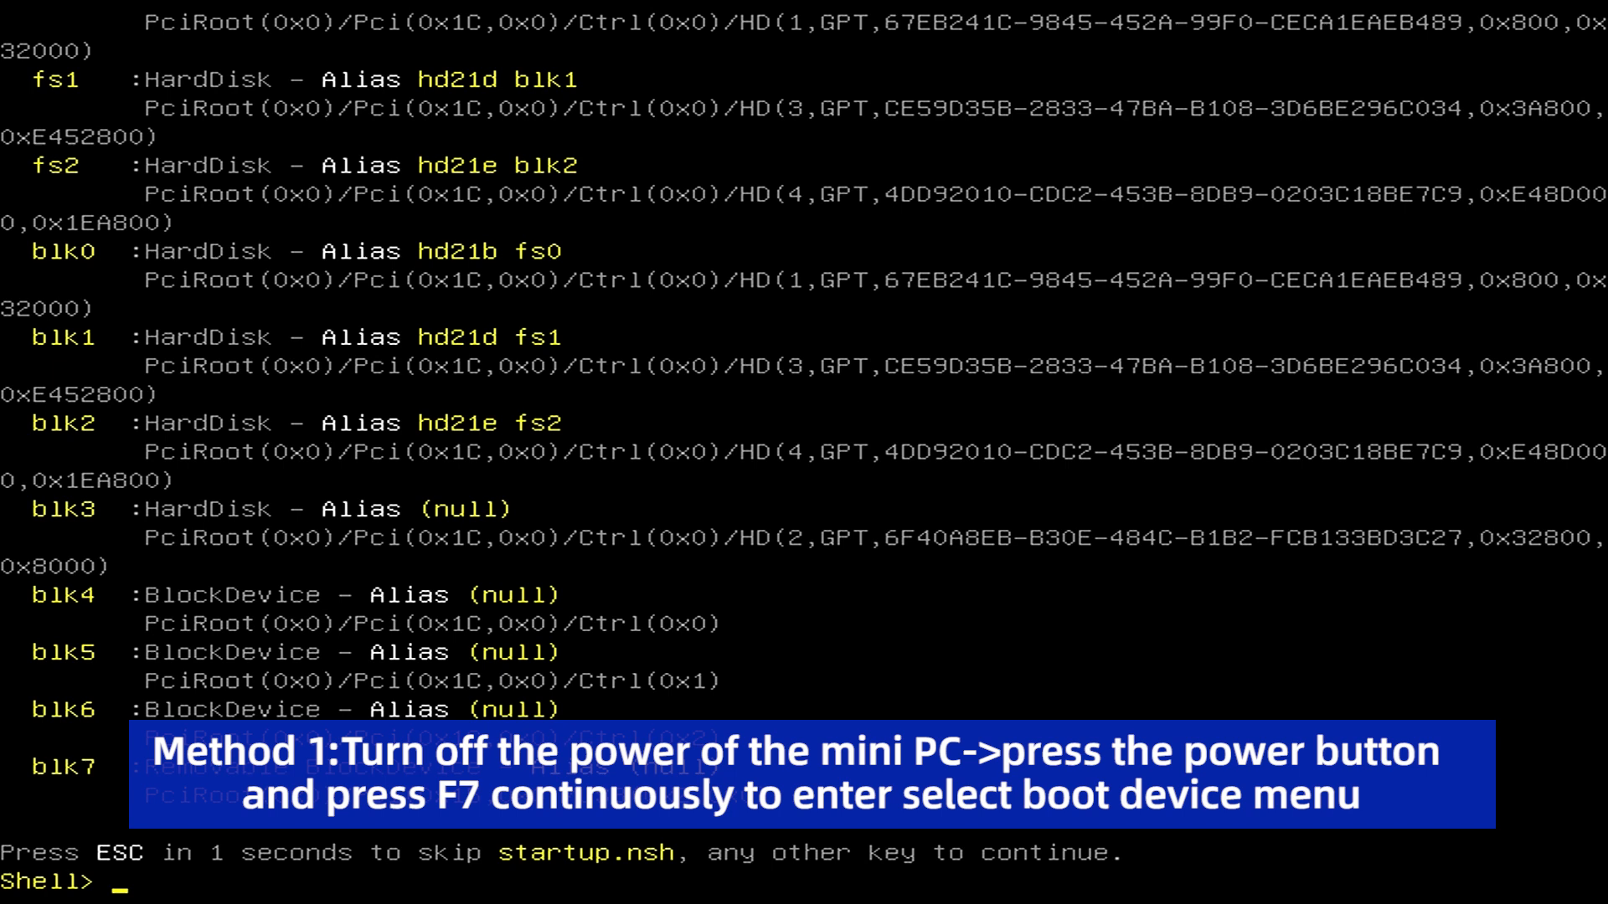
Tap F7 during startup to bring up the boot device selection menu.
key(f7)
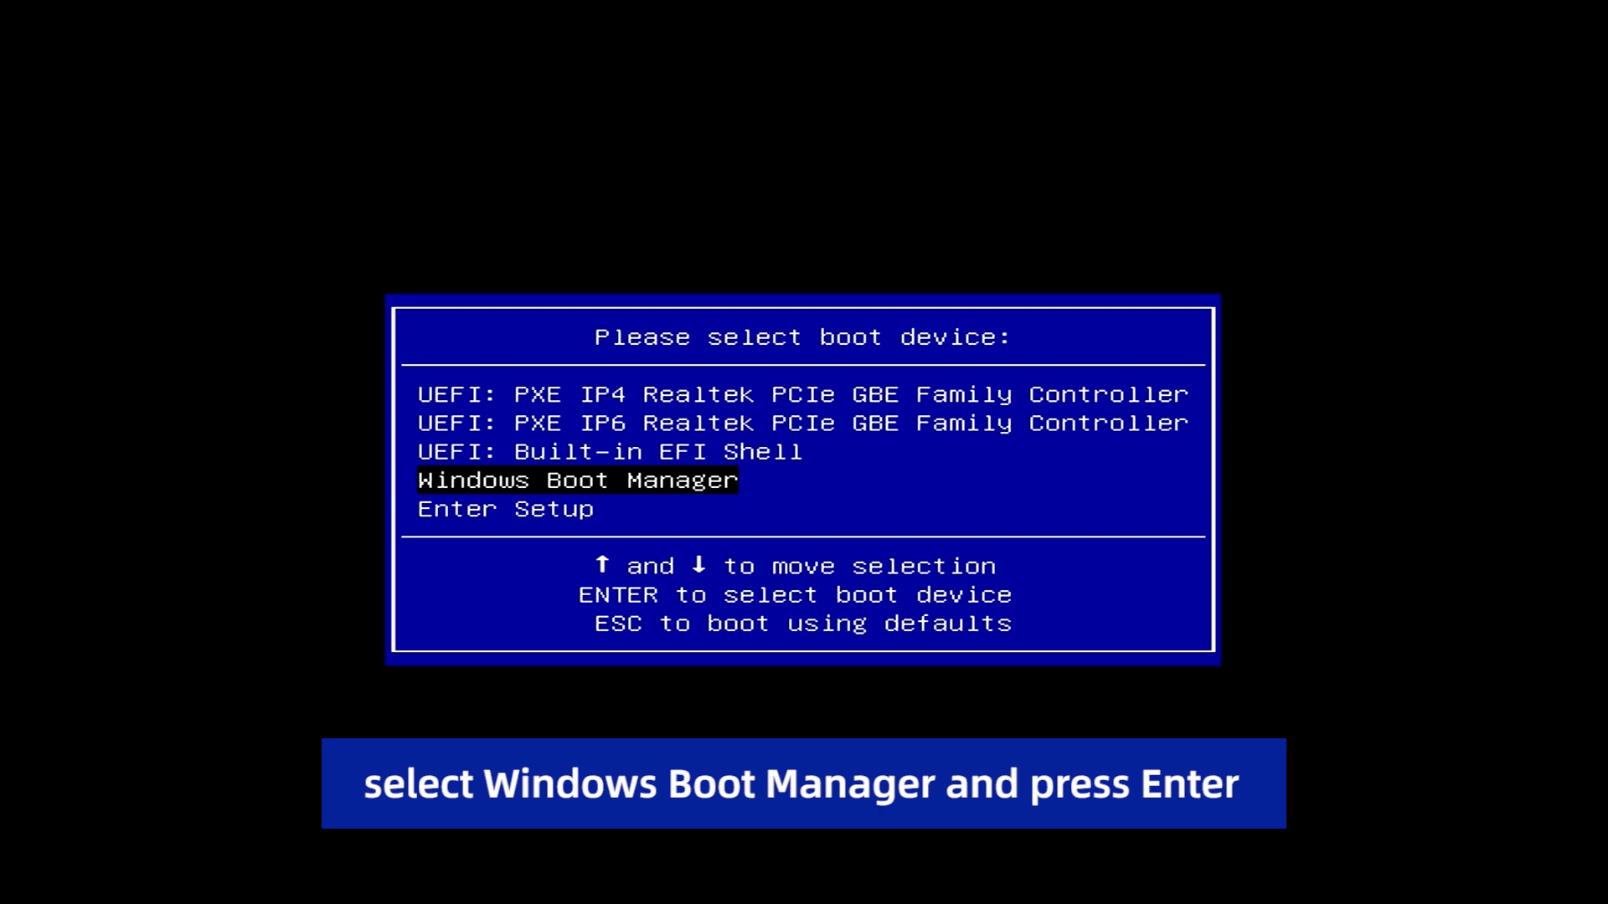
Boot from Windows Boot Manager in the boot device menu.
key(Return)
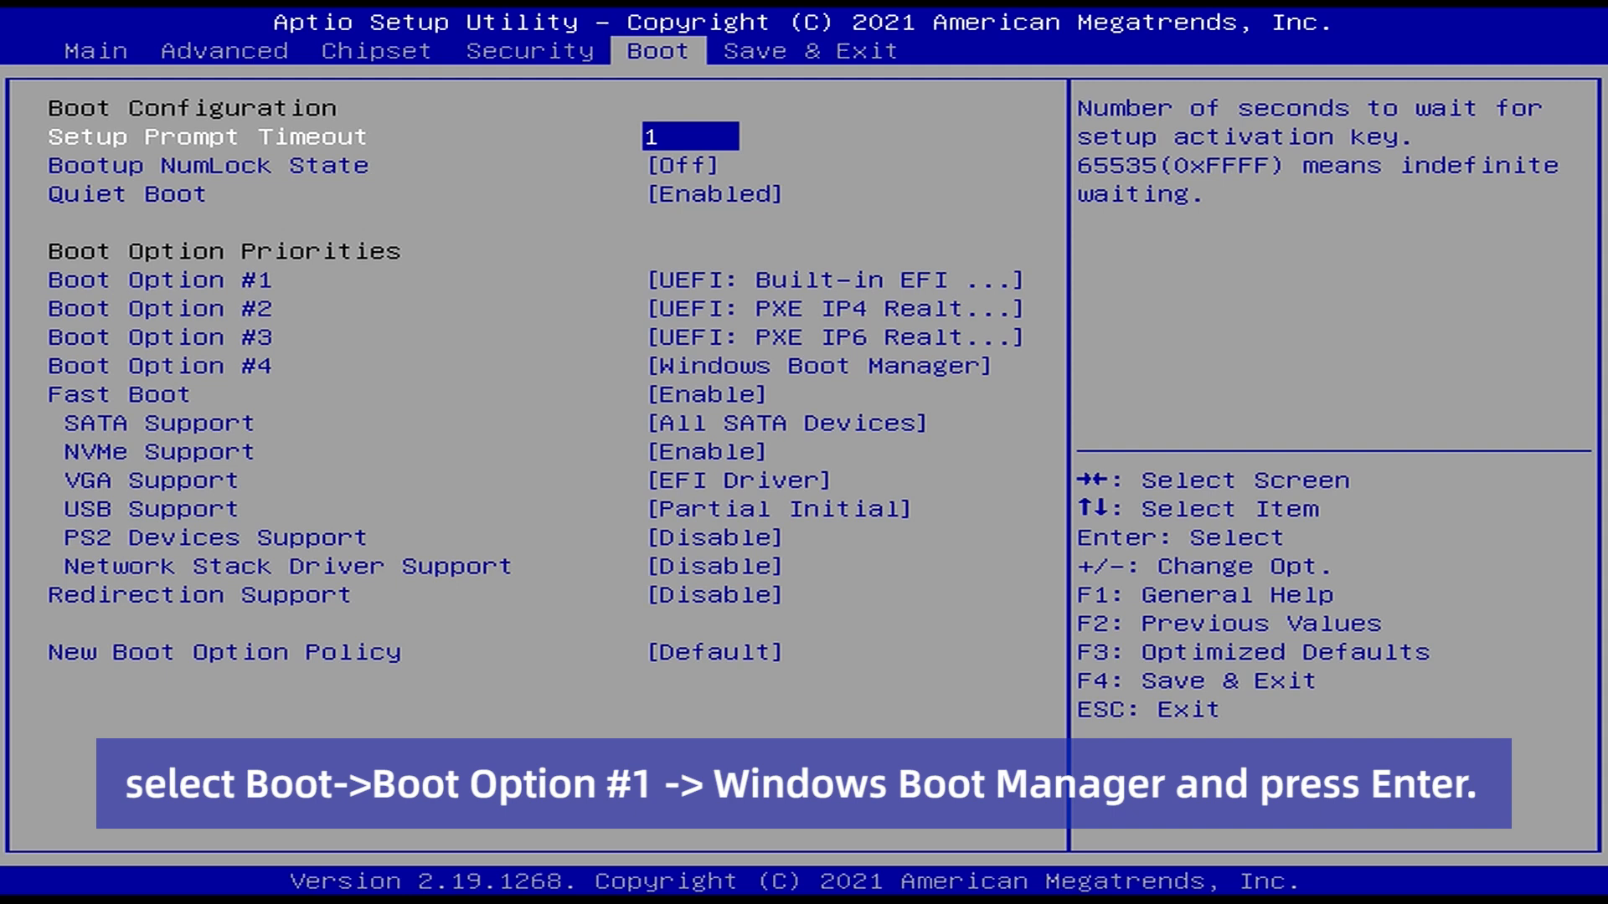
Set Boot Option #1 to Windows Boot Manager on the Boot tab.
key(Down)
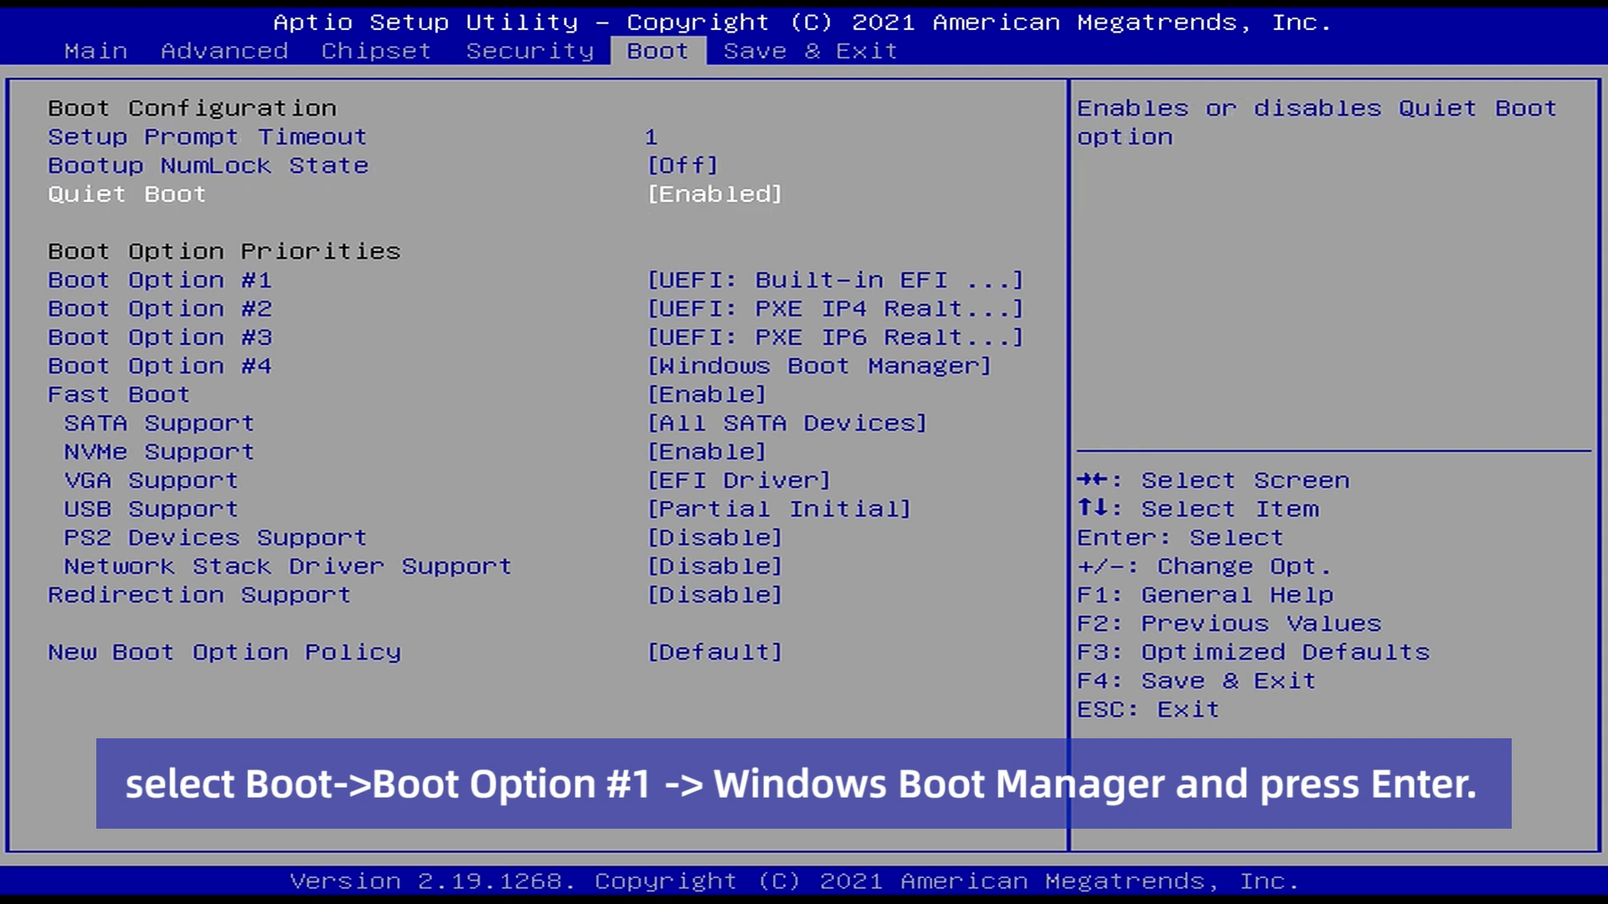
key(Enter)
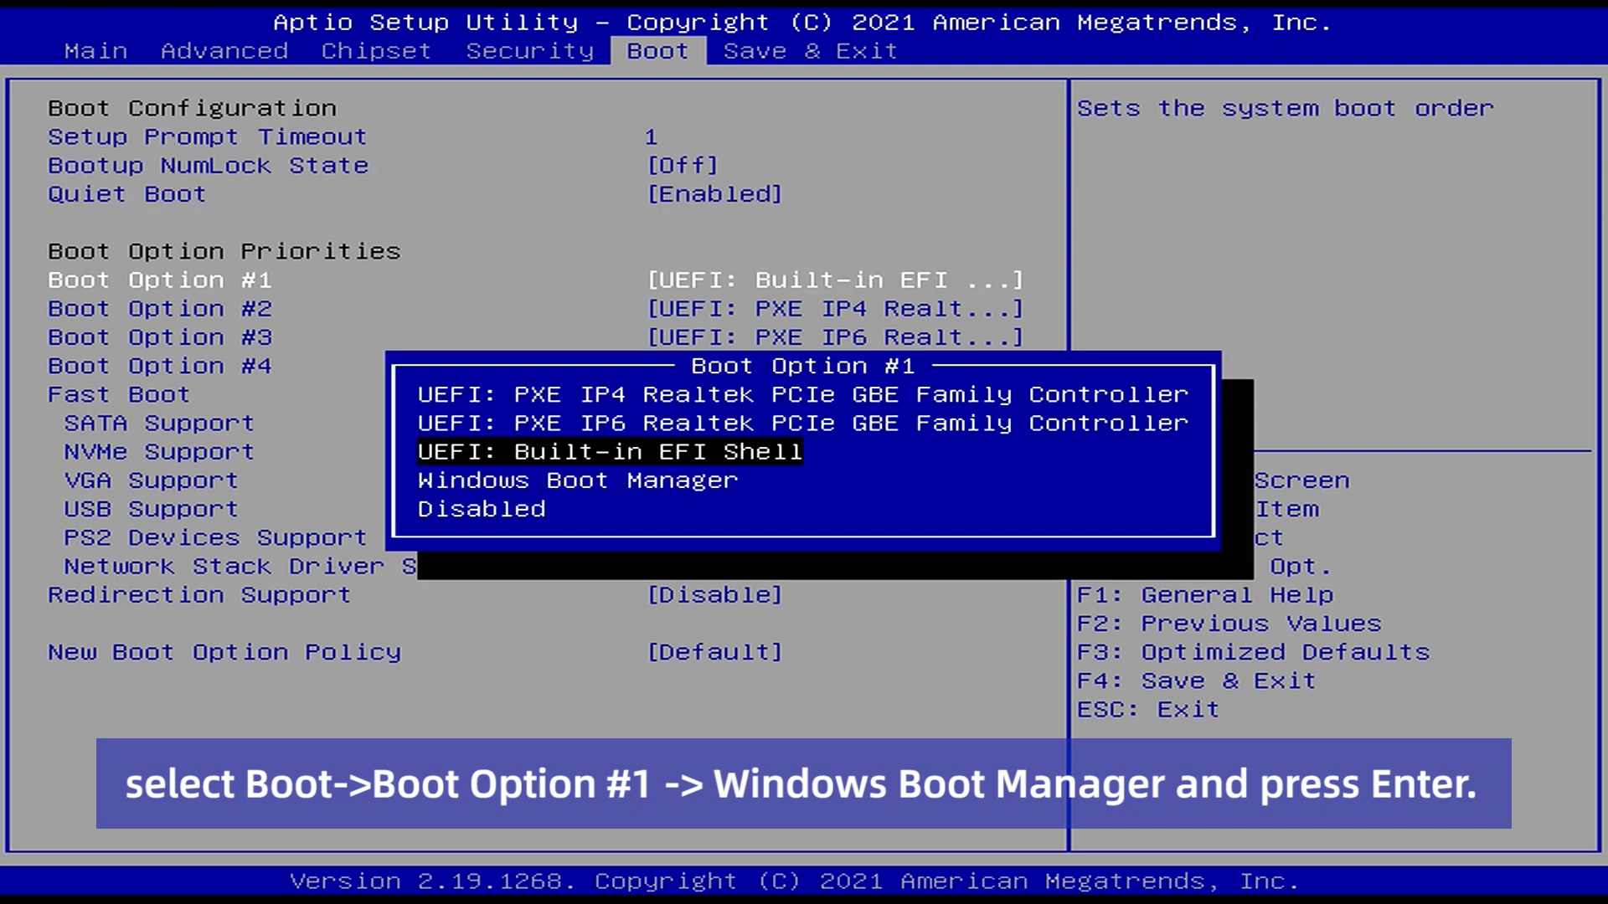
key(Down)
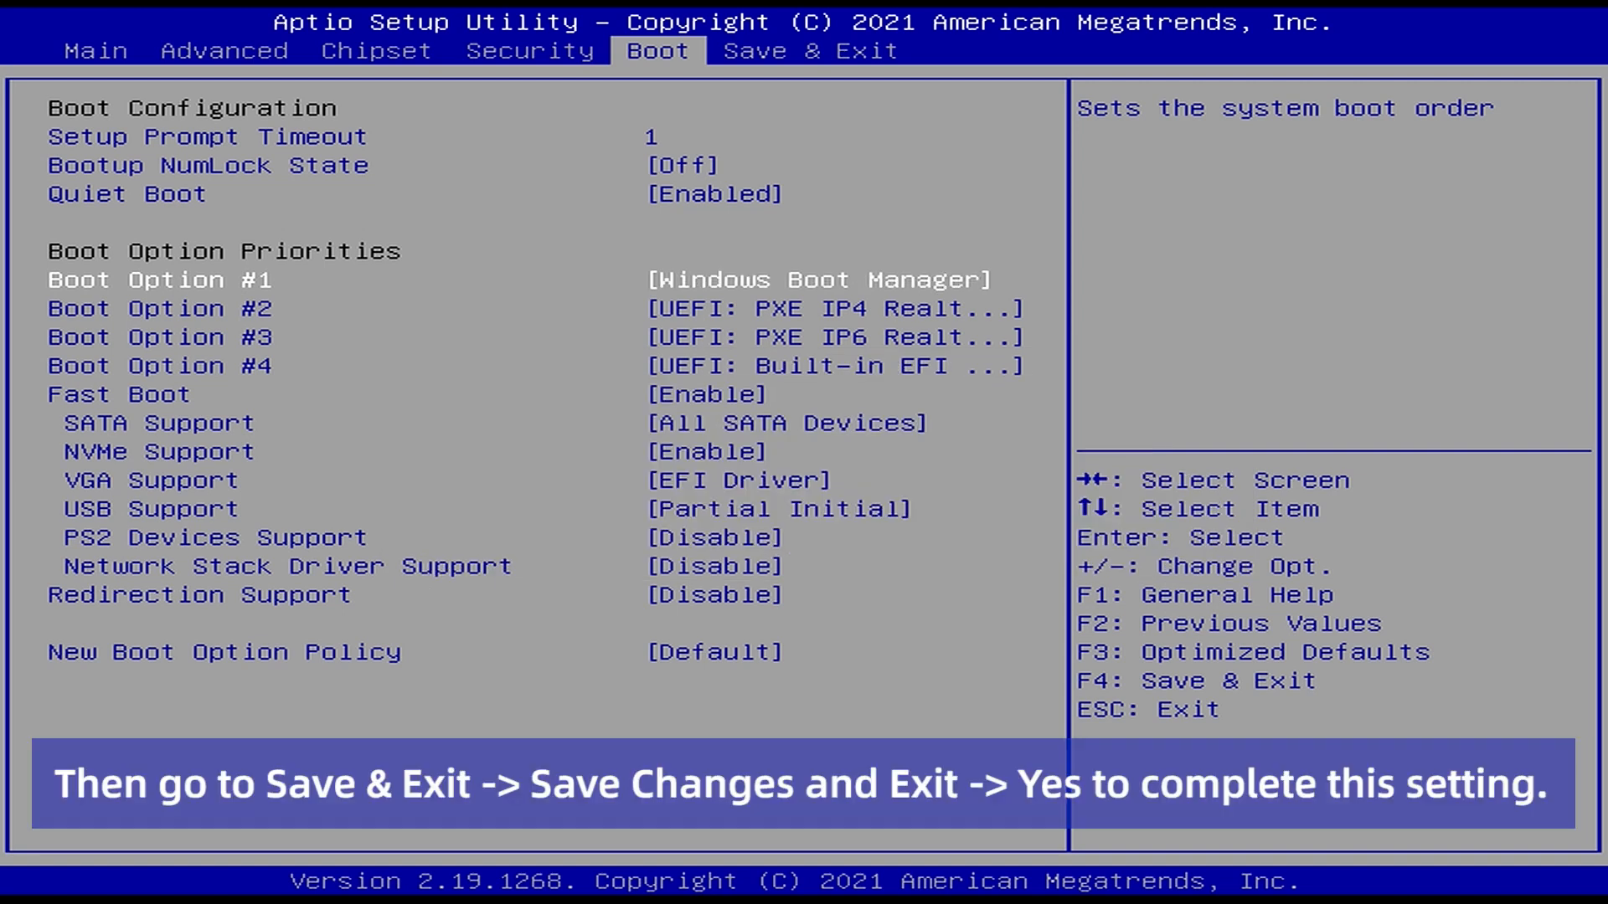
Choose Save Changes and Exit under Save & Exit, confirming with Yes.
click(809, 50)
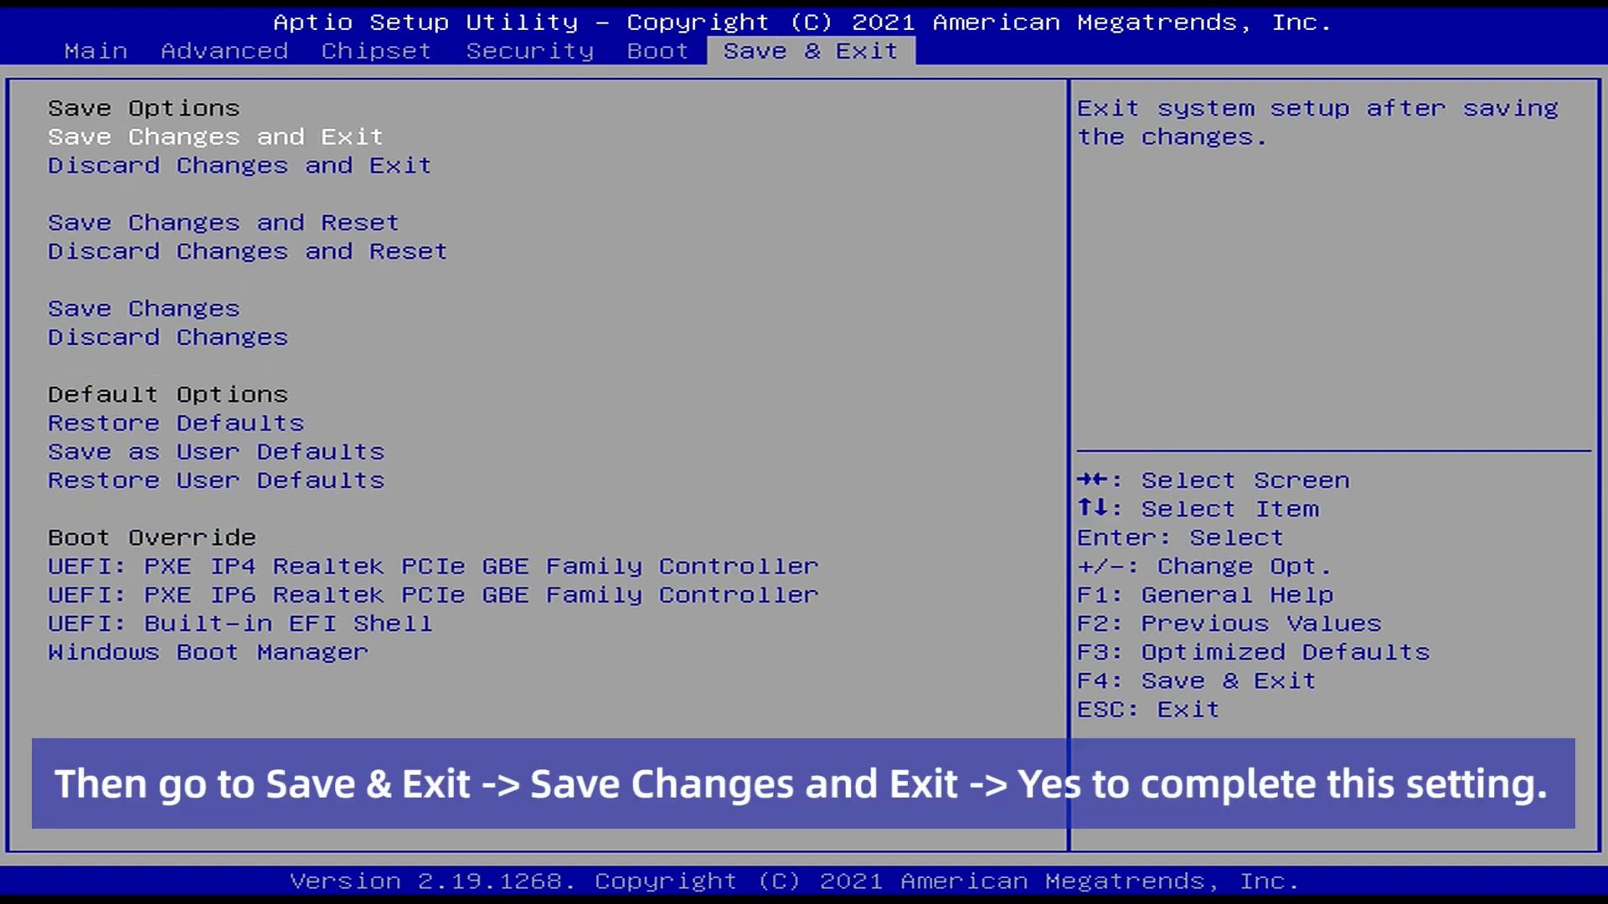
click(214, 136)
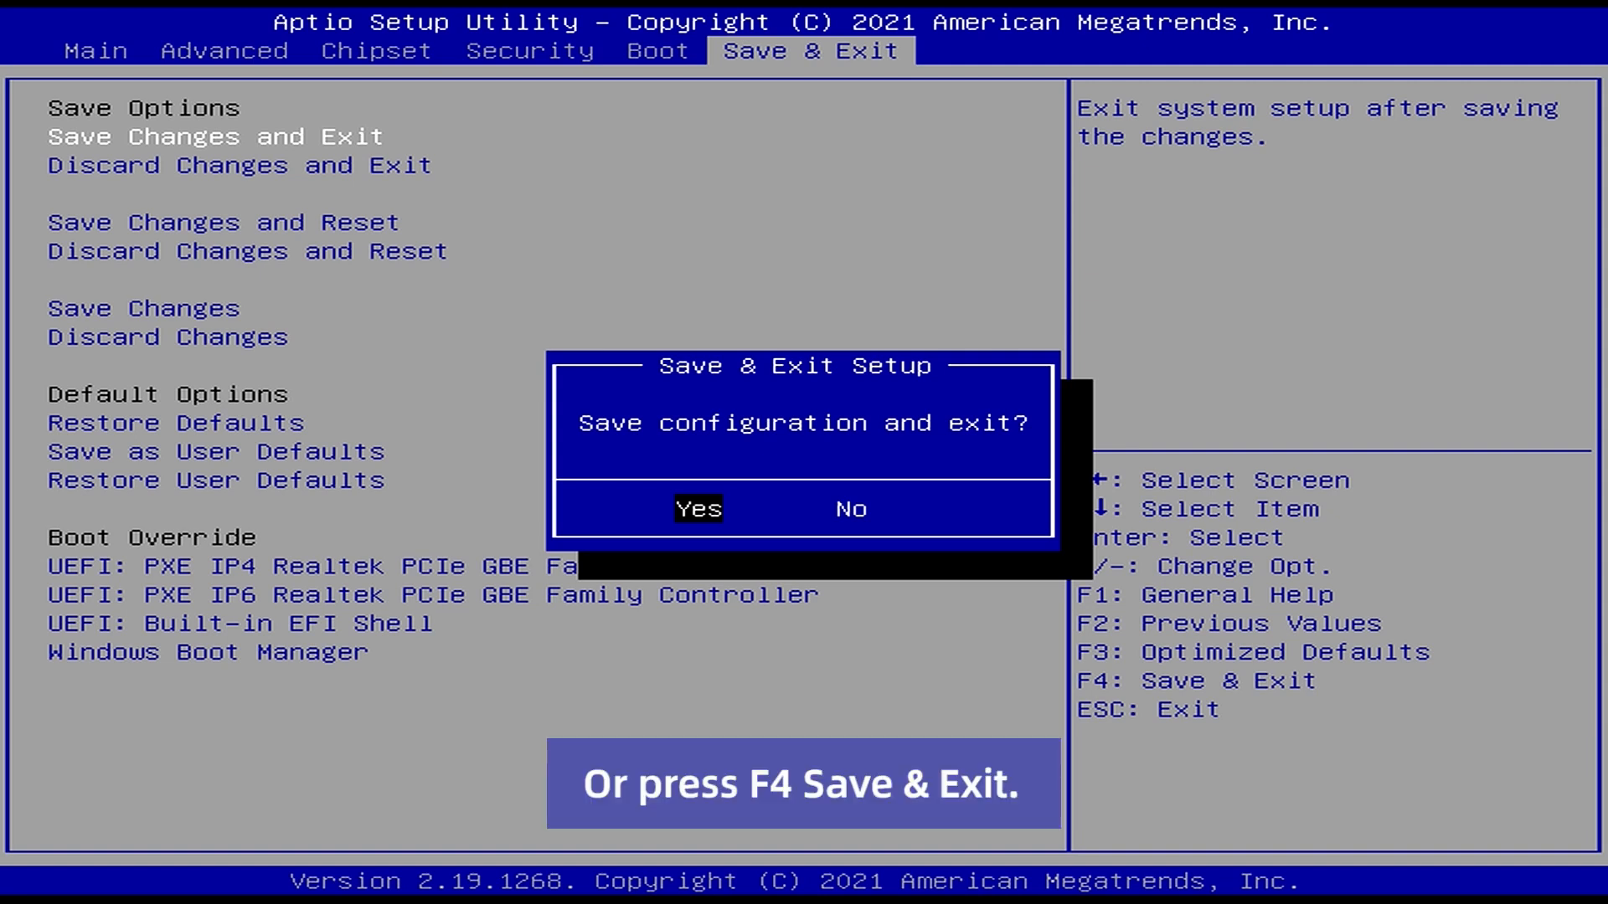
click(698, 508)
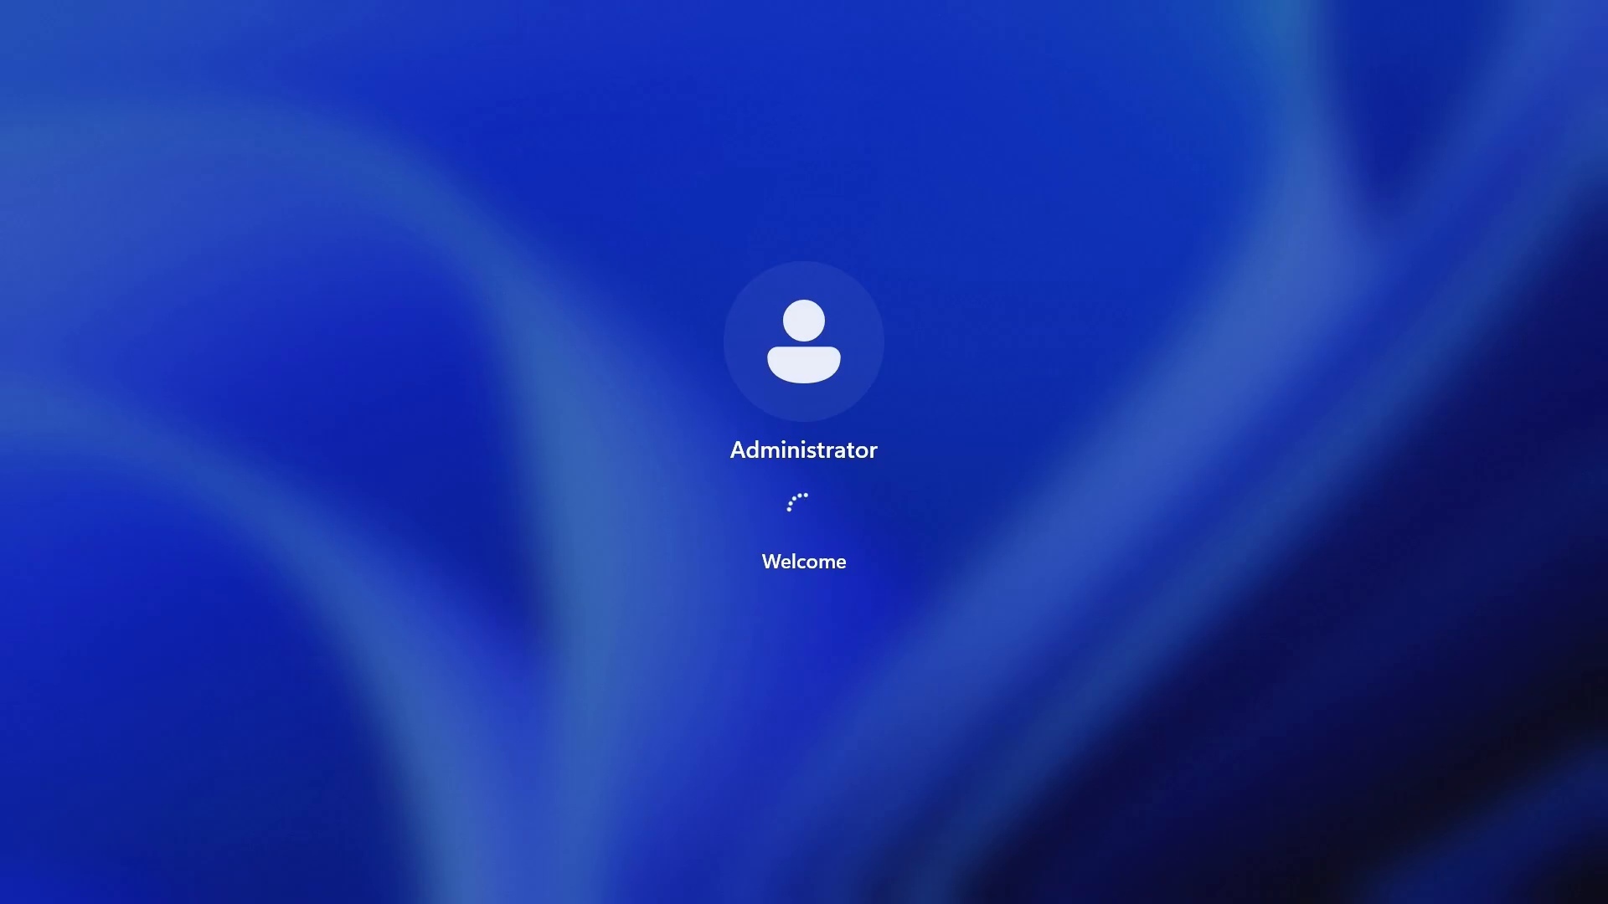